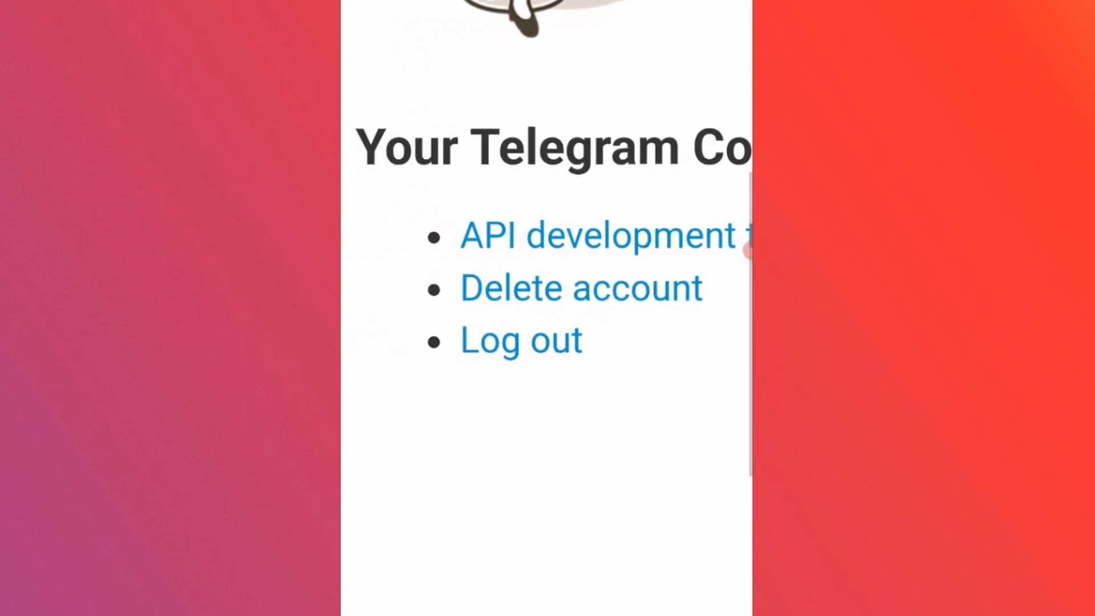
Navigate to my.telegram.org's 'Delete Account or Manage Apps' login page
click(580, 287)
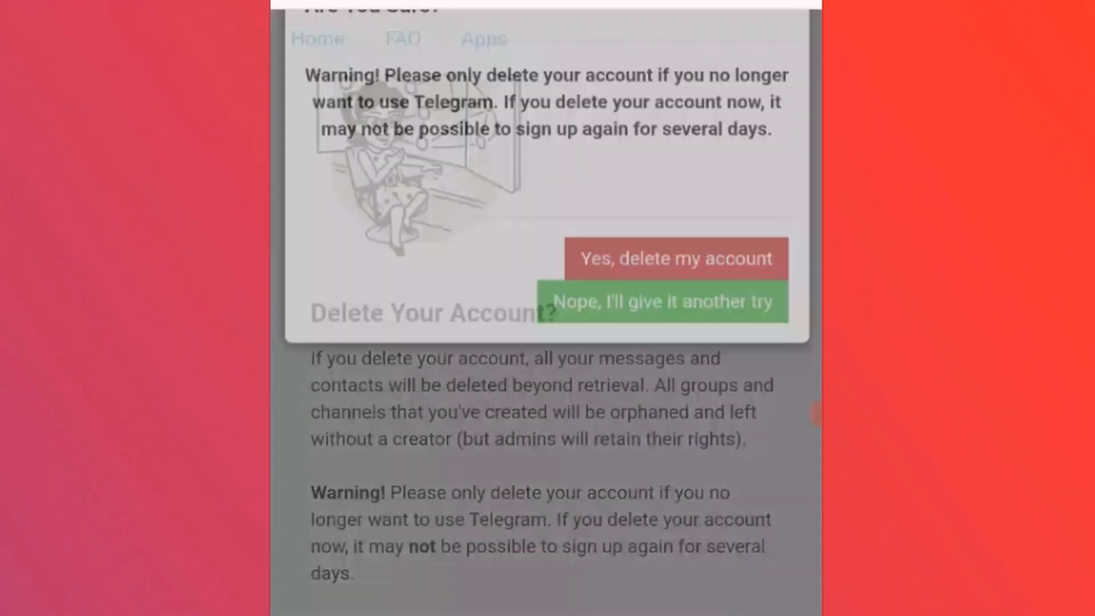
click(675, 258)
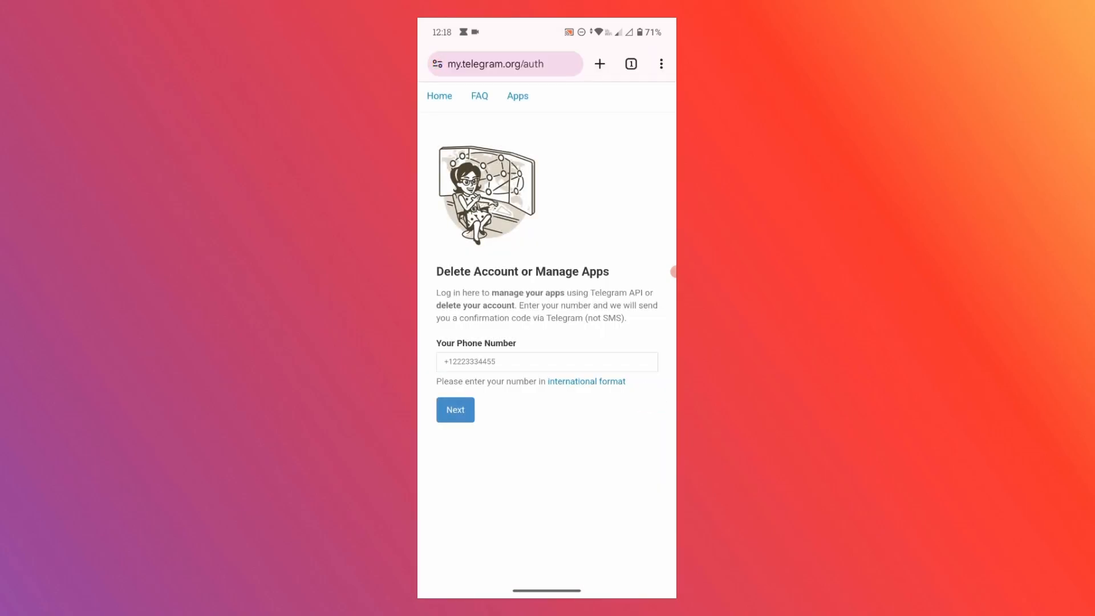
Enter the phone number in international format and submit it for a code
click(547, 361)
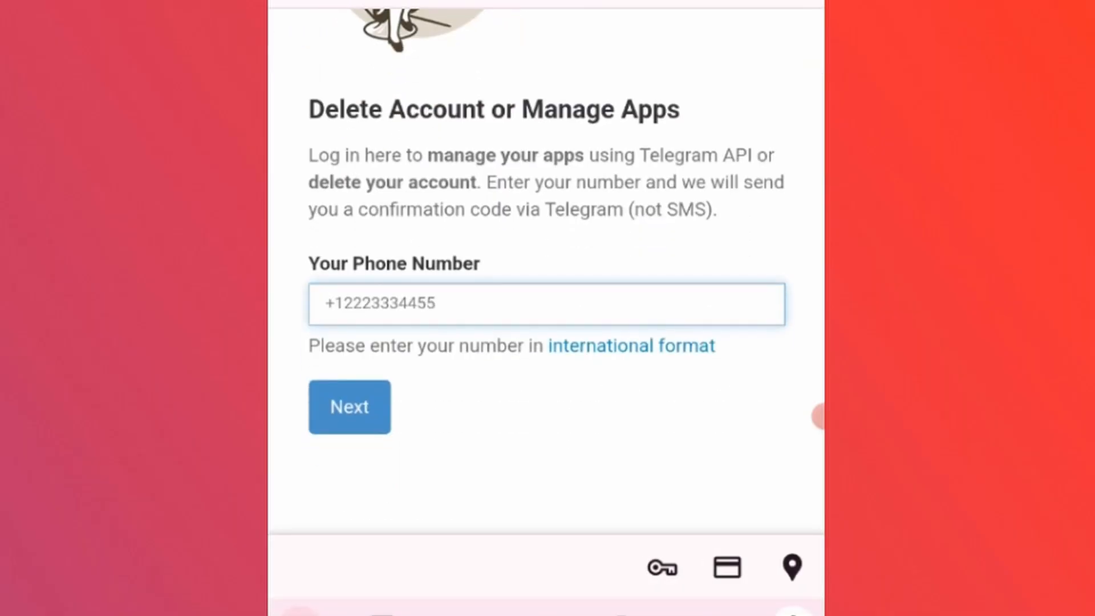
text(9)
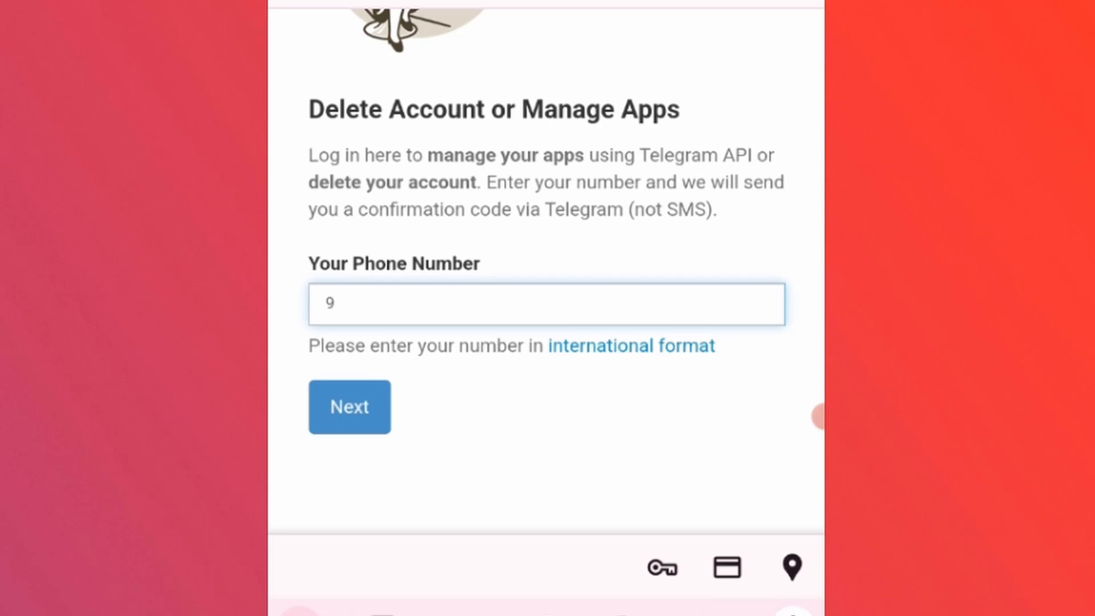
text(1)
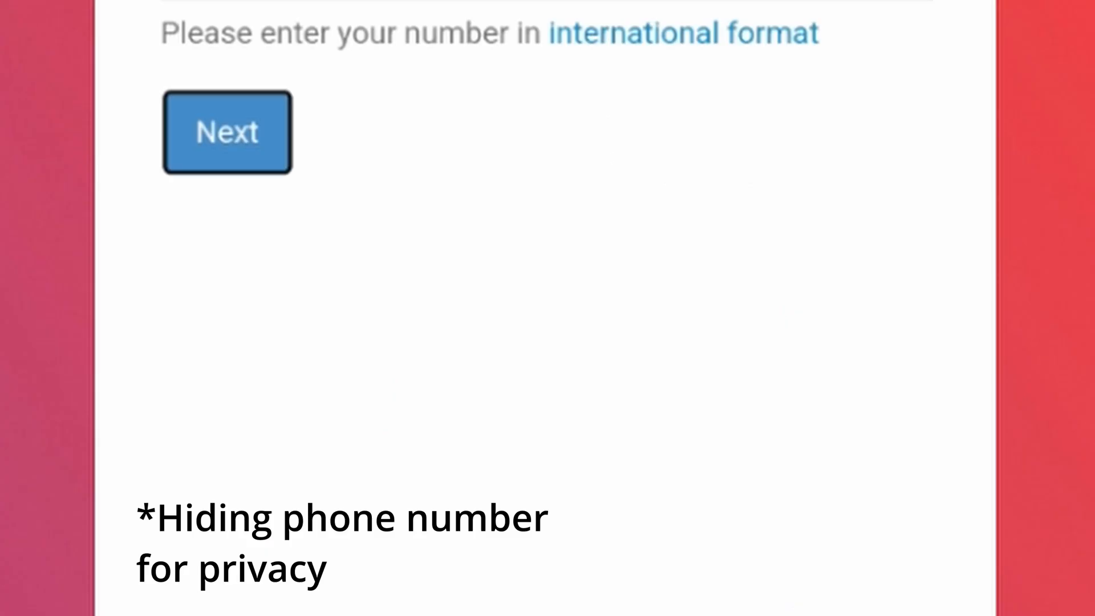
click(226, 132)
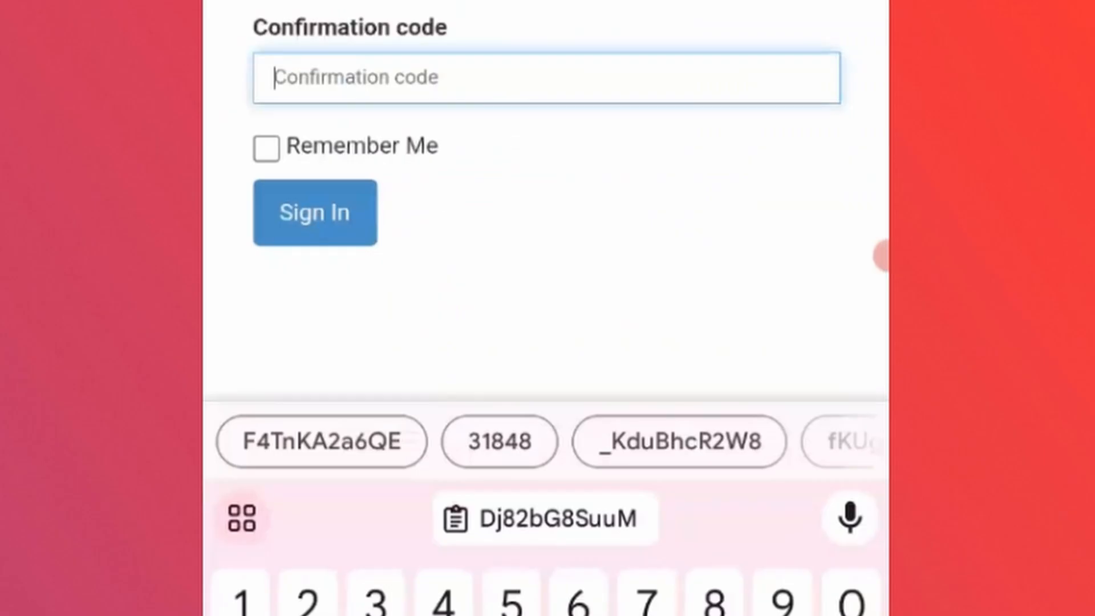
Fill in the received confirmation code from the keyboard suggestion and sign in
click(544, 518)
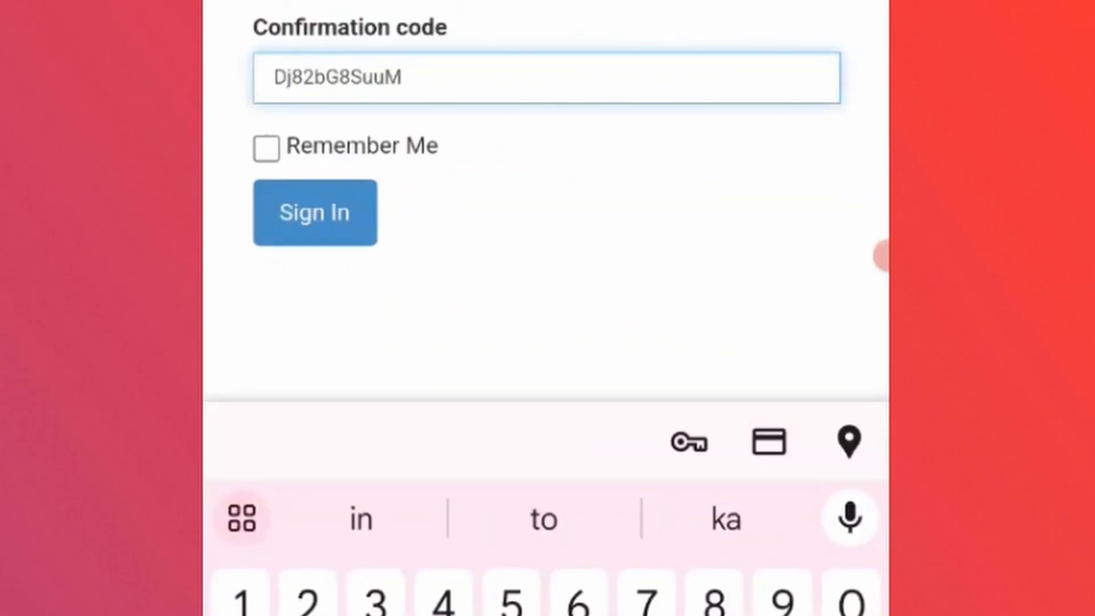
click(314, 212)
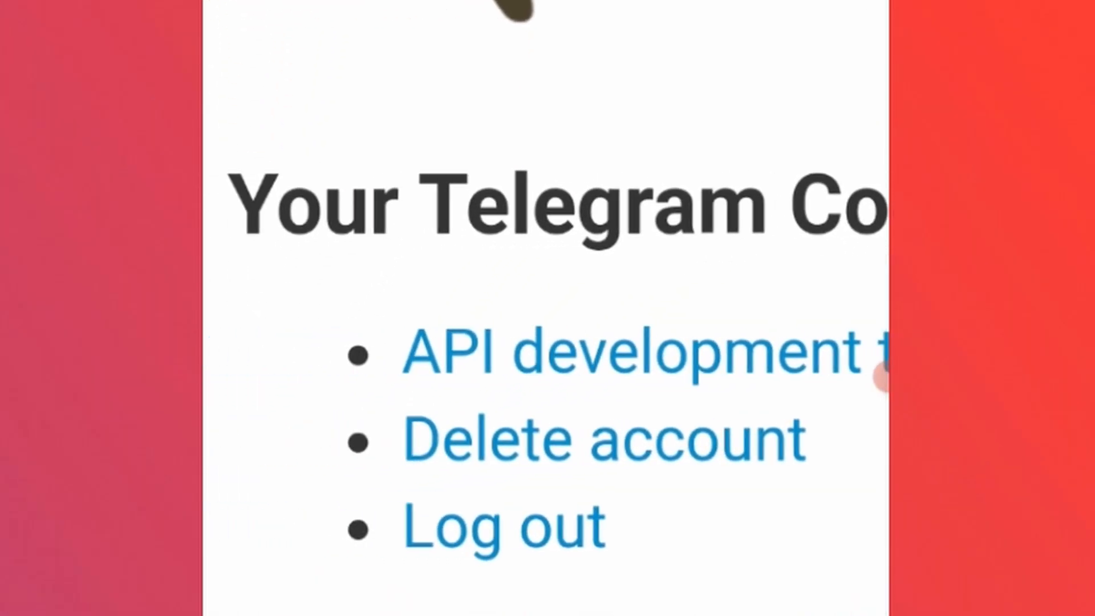
Open Delete account and submit Delete My Account without giving a reason
click(601, 438)
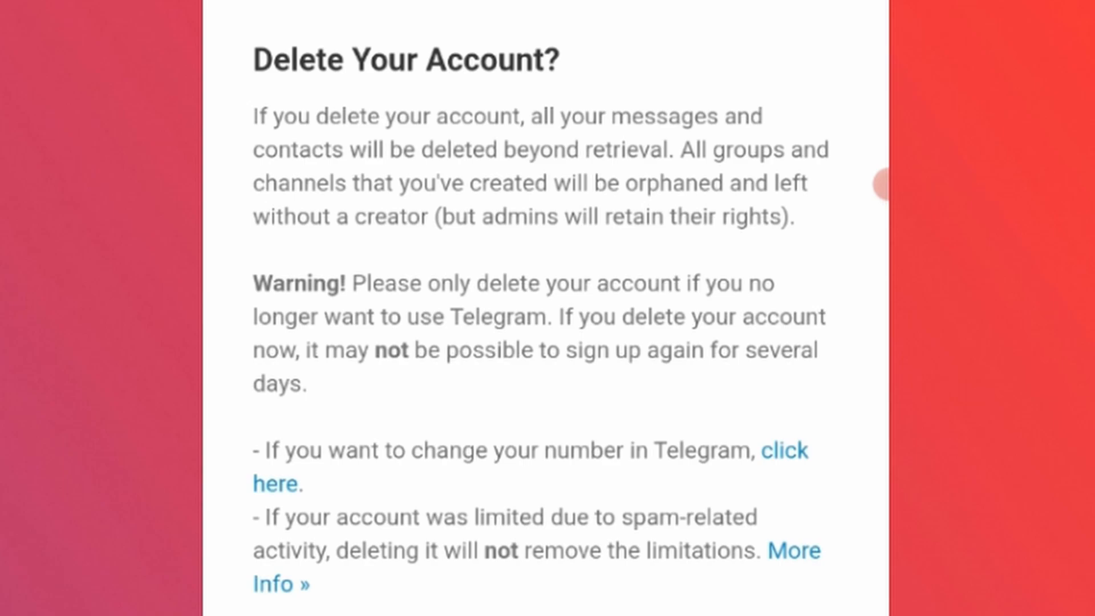
scroll(down, 3)
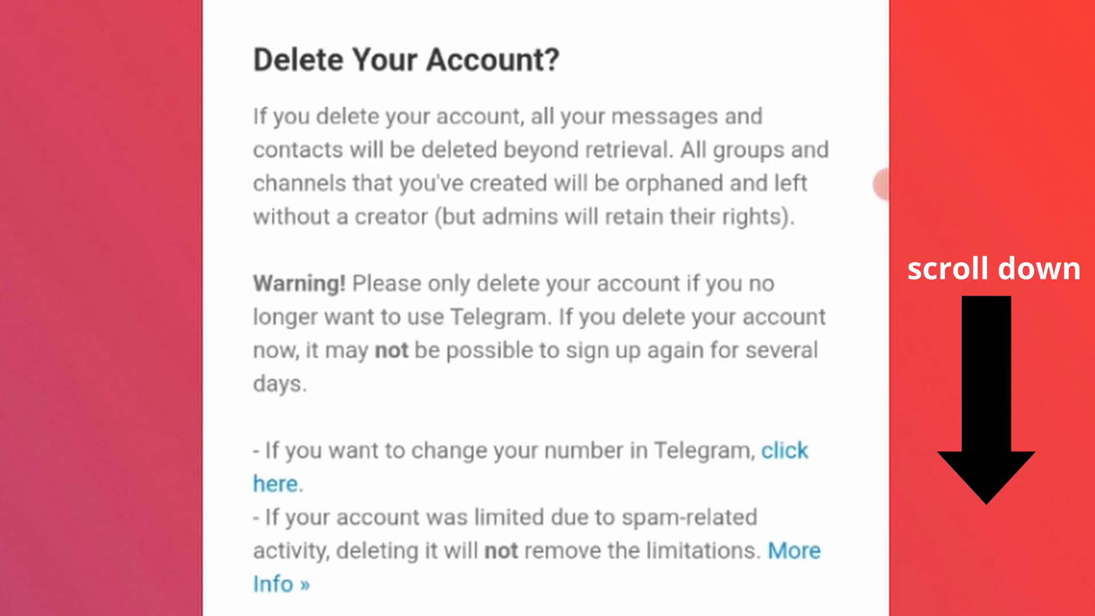
scroll(down, 3)
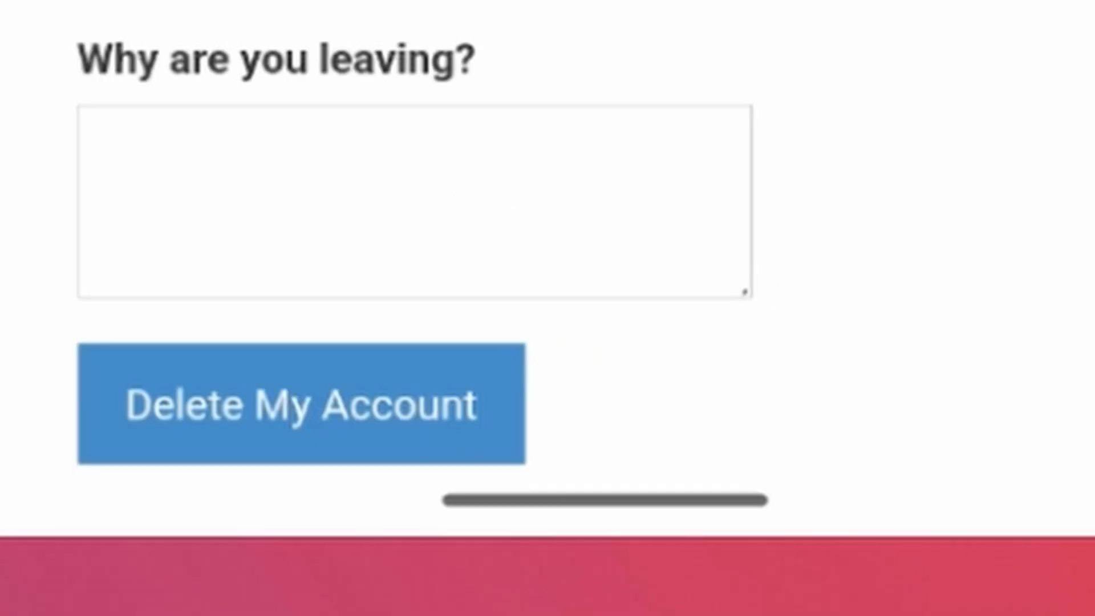
click(301, 405)
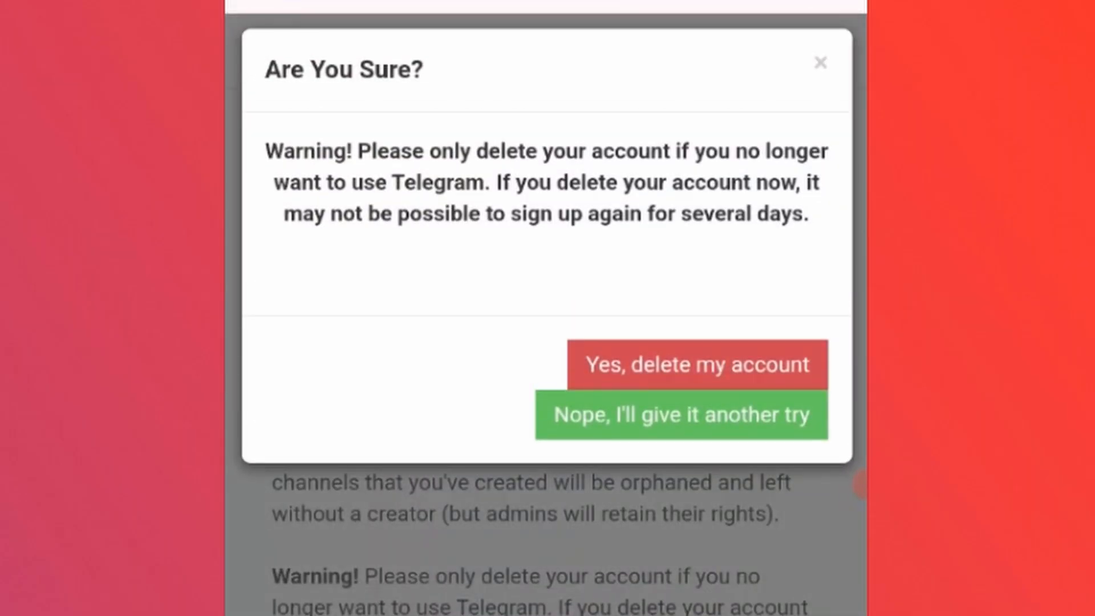
Choose 'Yes, delete my account' in the Are You Sure? dialog
click(696, 364)
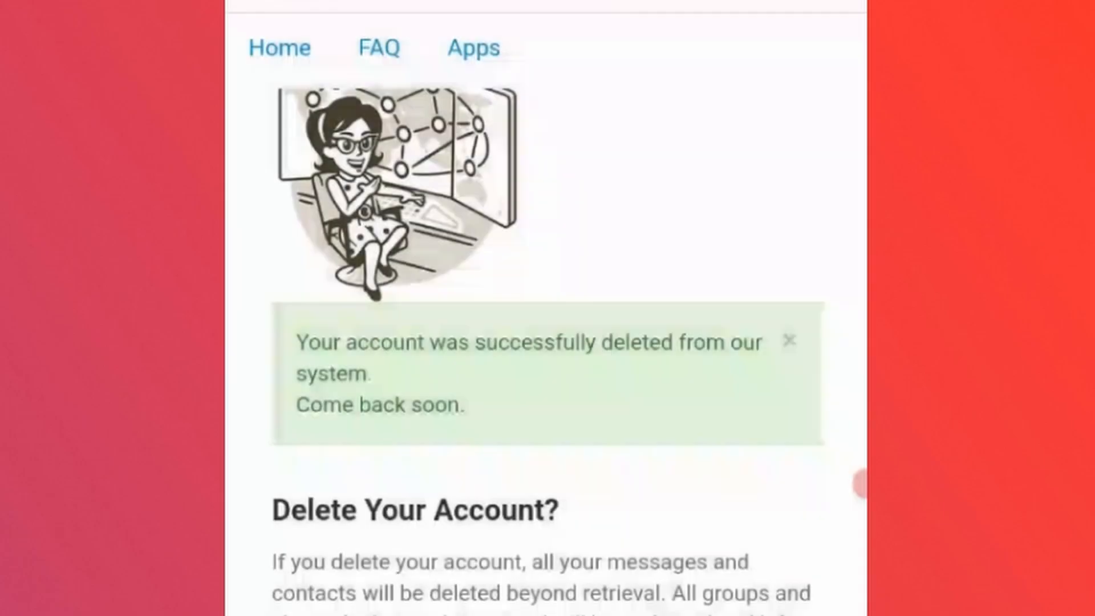